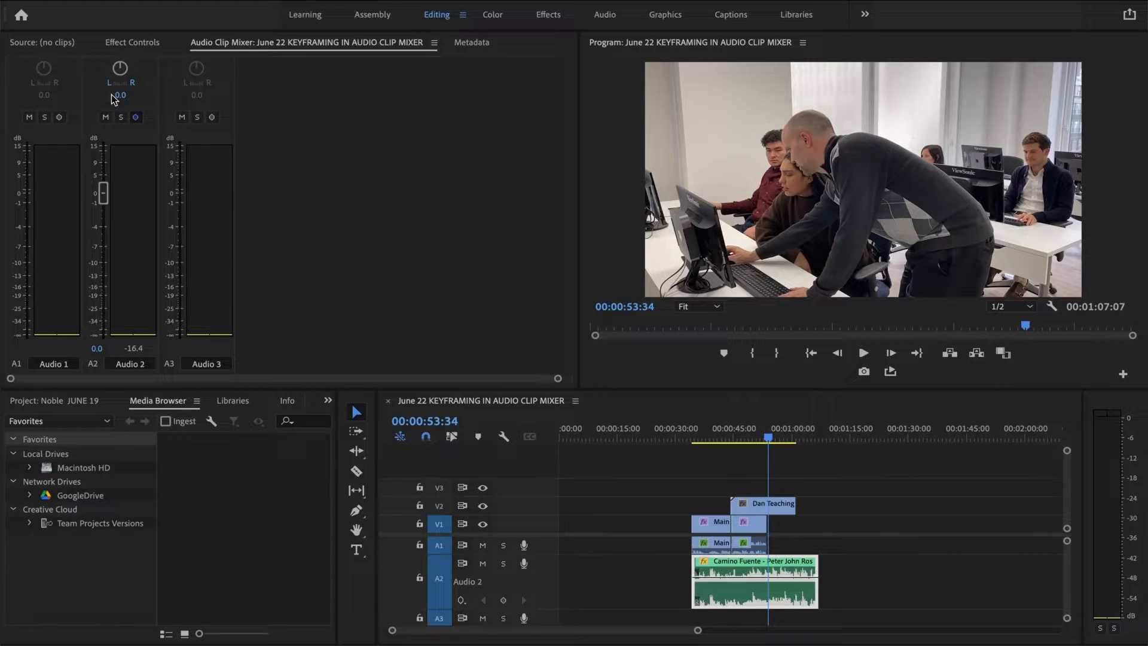
Bring back the Audio Clip Mixer panel from the Window panel list.
left_click(133, 42)
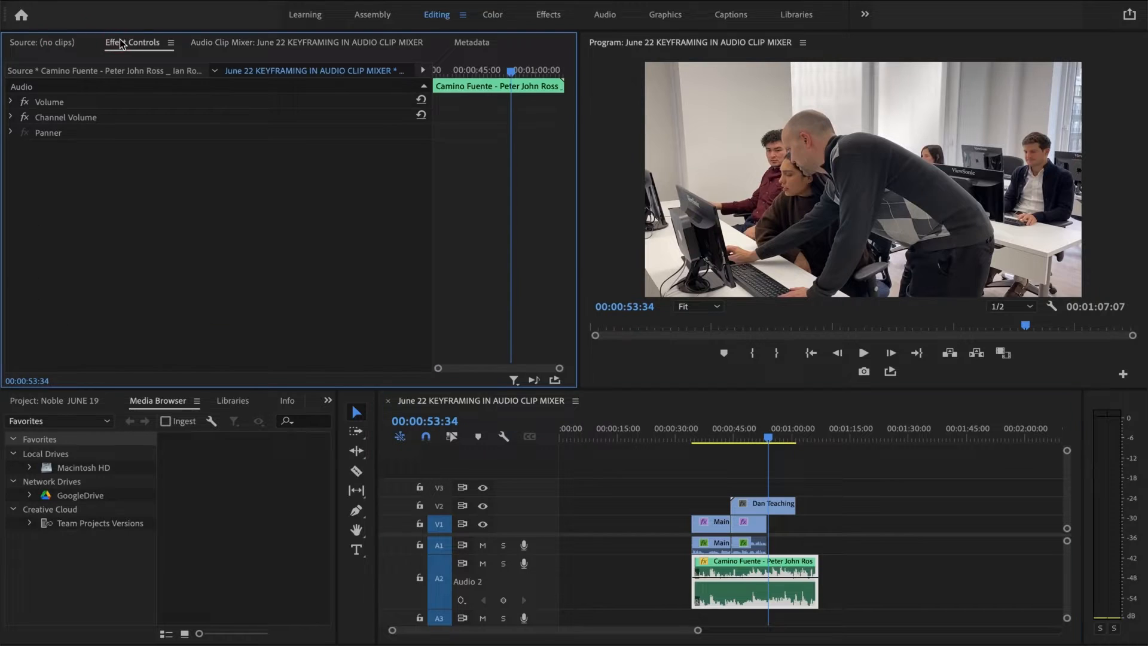
left_click(742, 24)
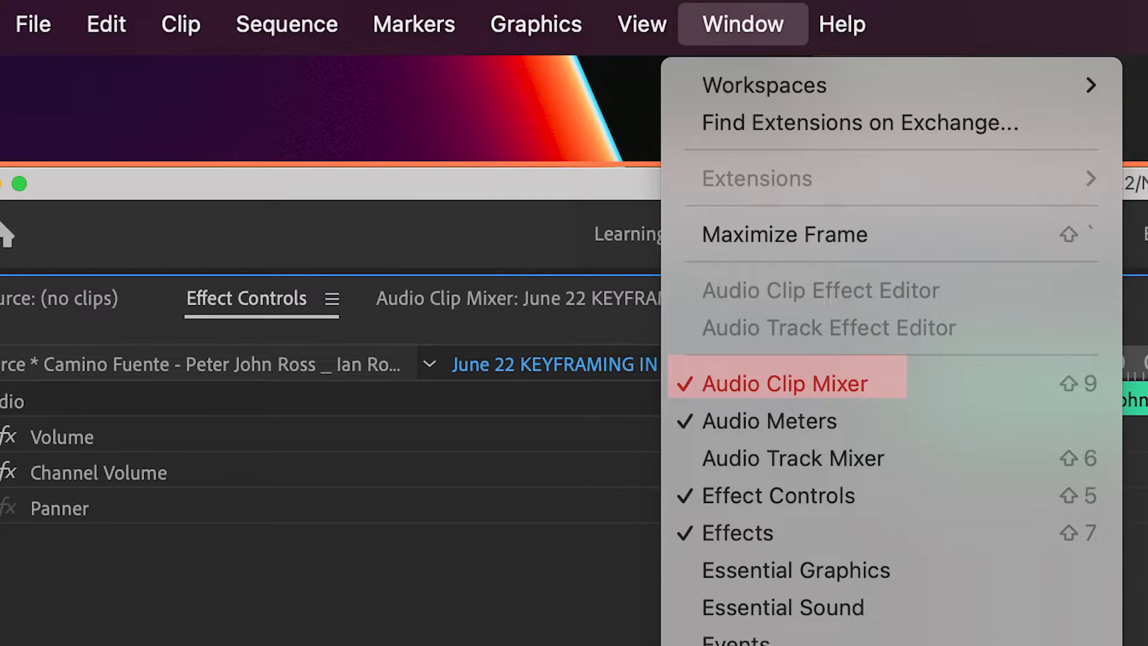
left_click(780, 383)
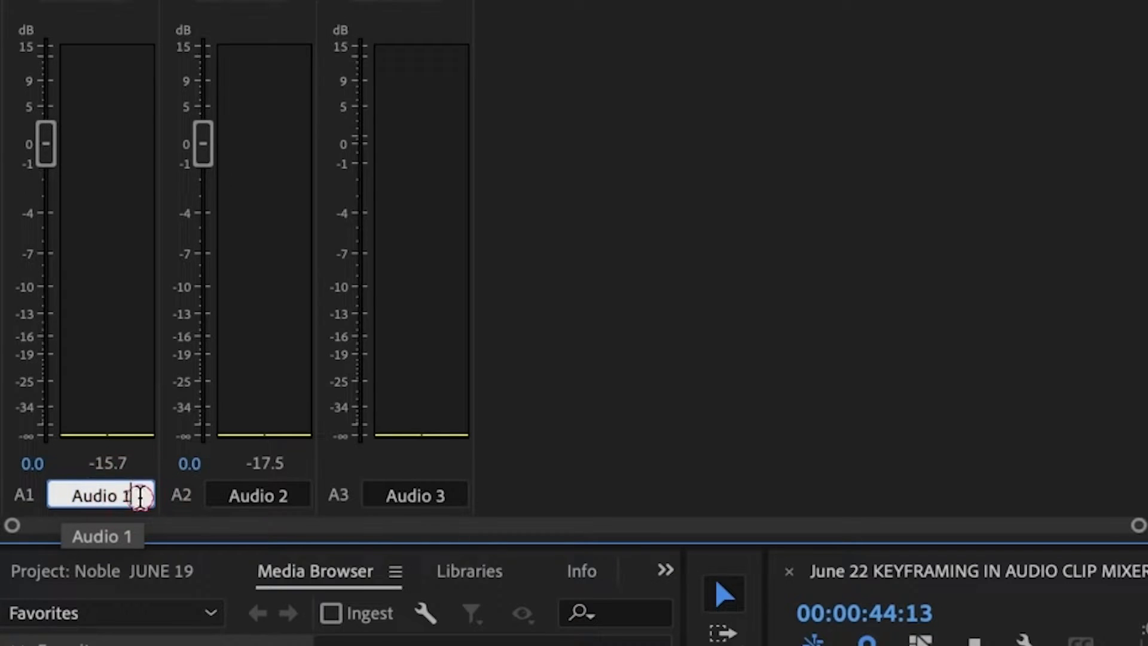
Rename audio track 1 to 'dialogue' and track 2 to 'music'.
type("dialogue")
left_click(258, 494)
type("m")
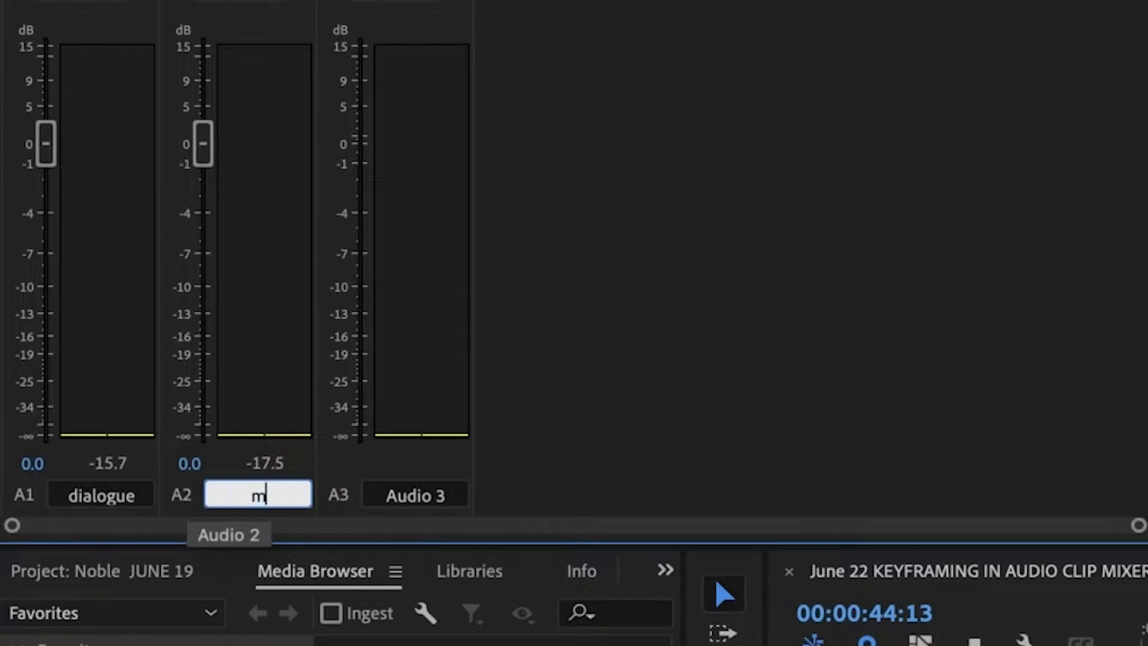
type("usic")
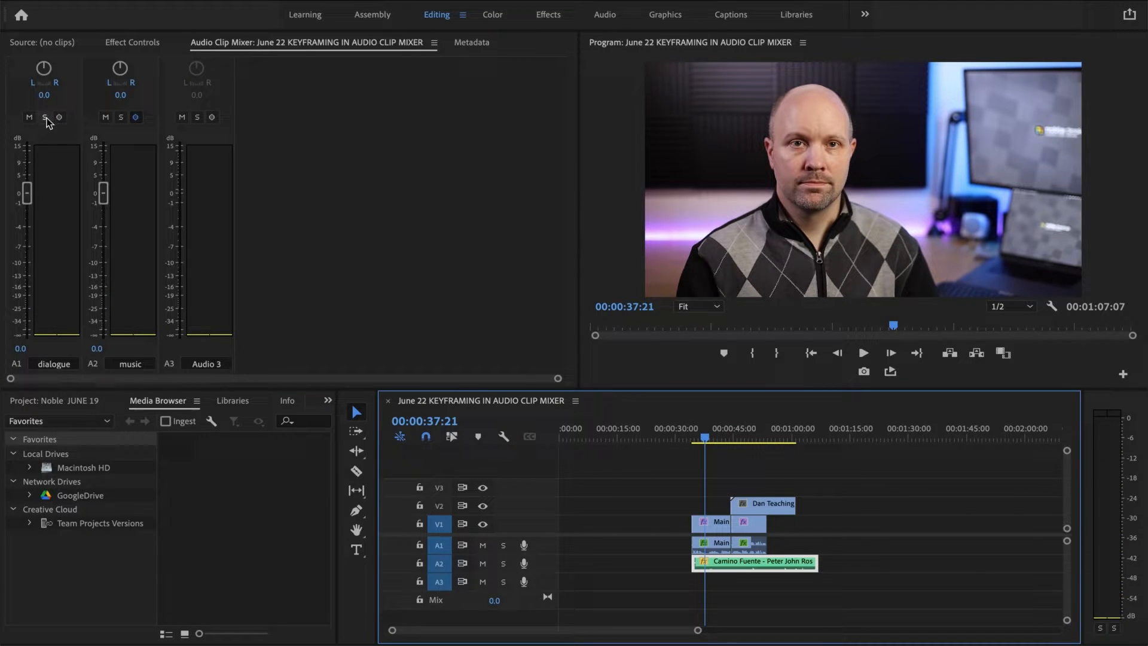
Solo the dialogue track, play it back and raise its level to 2.3 dB.
left_click(44, 117)
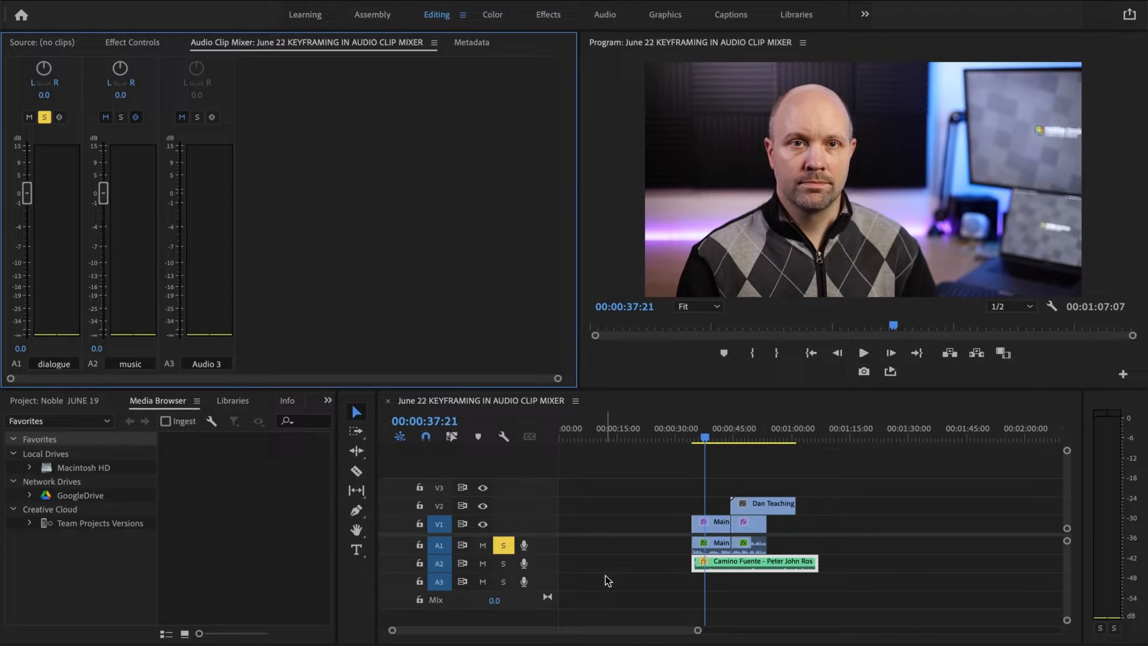
left_click(862, 352)
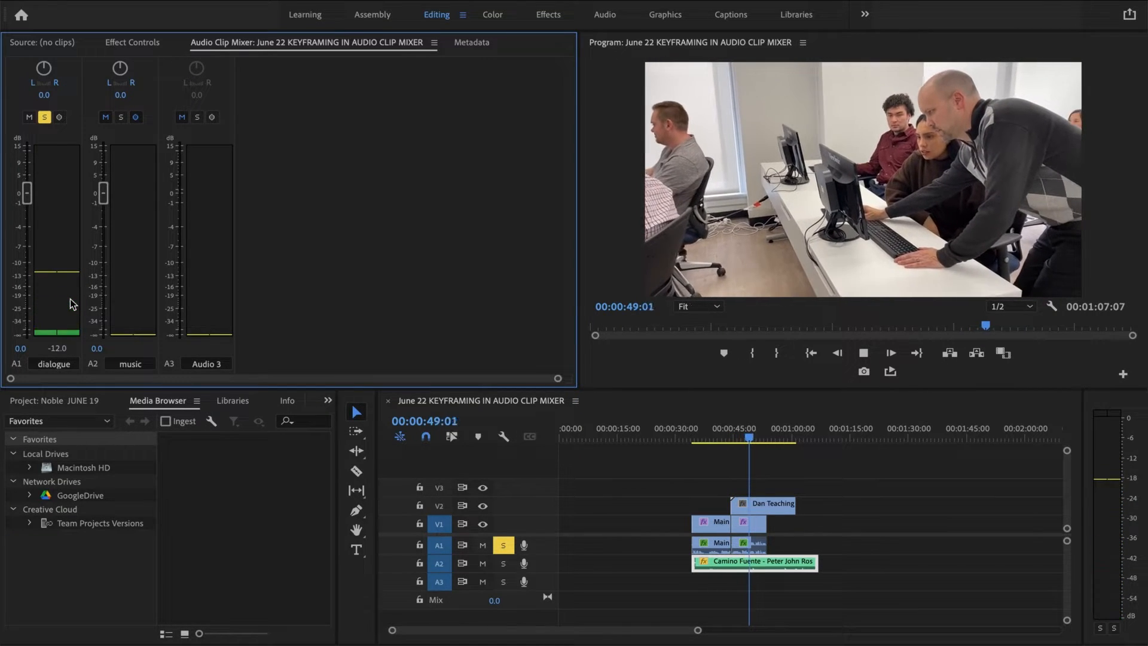
left_click(890, 352)
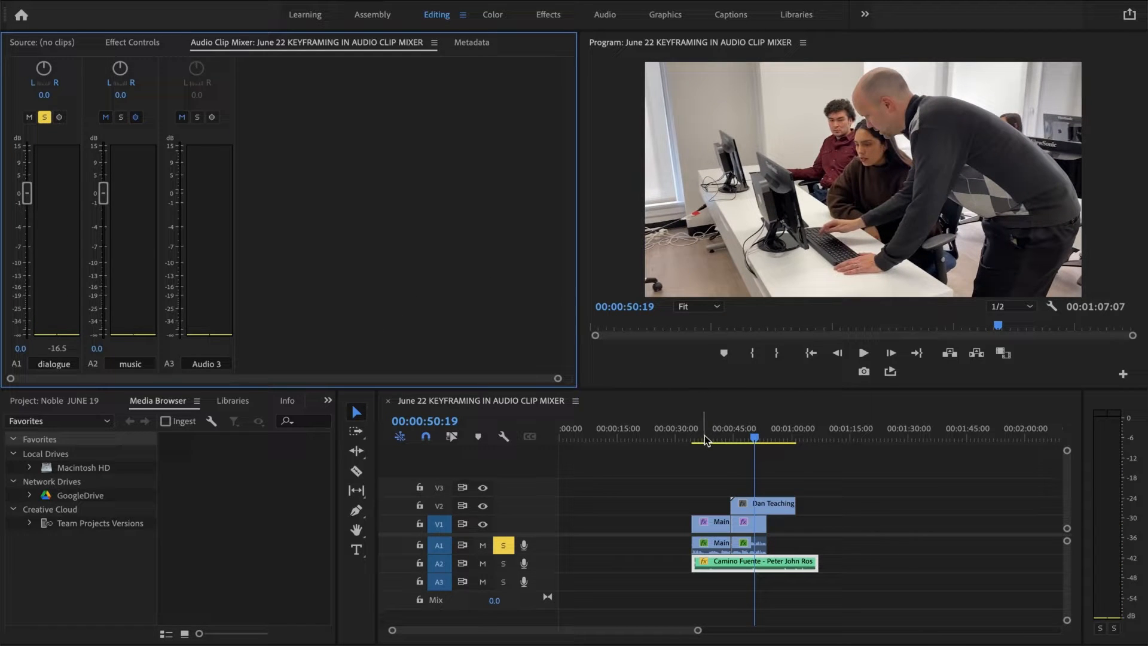
left_click(710, 437)
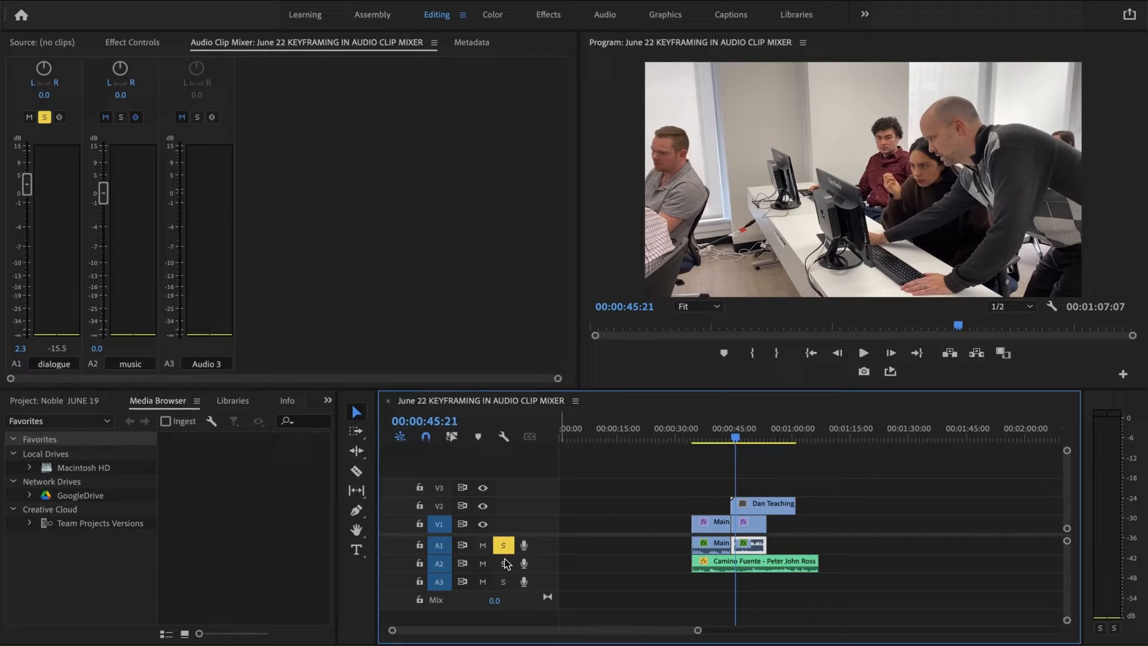
Solo the music track instead, audition it and select the music clip.
left_click(503, 563)
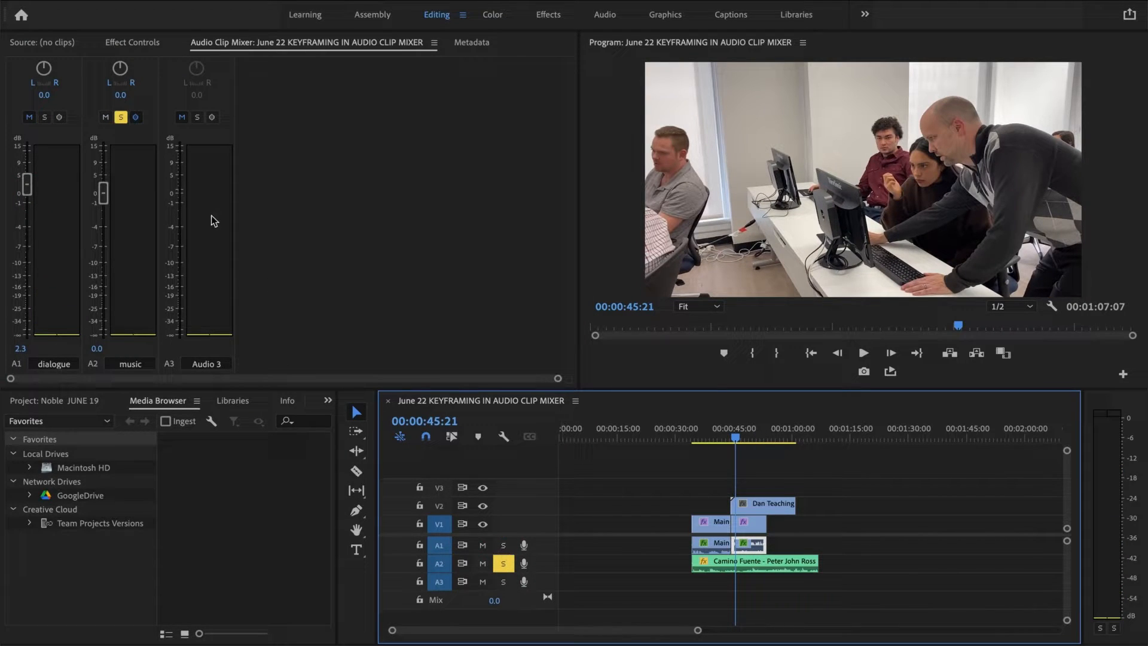
left_click(862, 351)
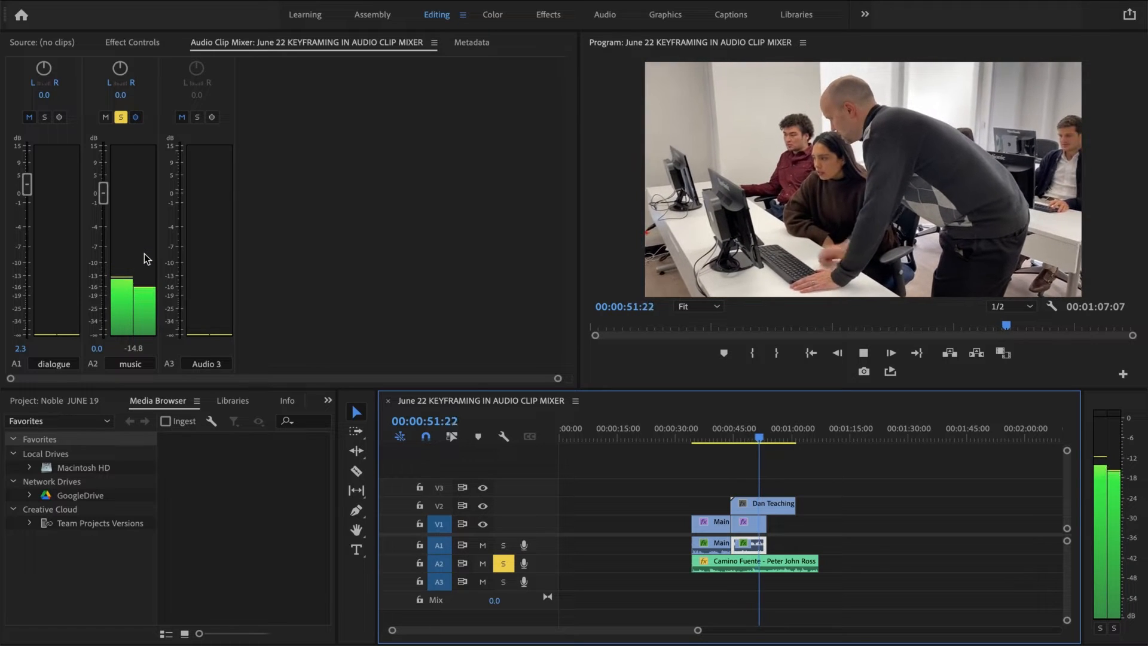
key("space")
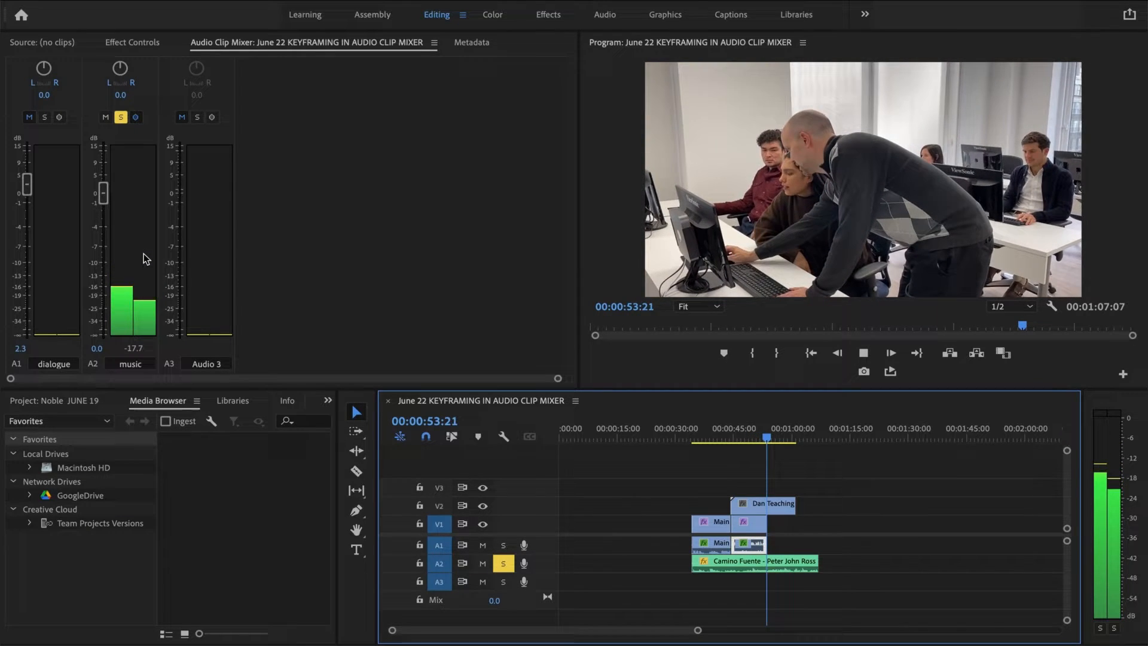
left_click(890, 353)
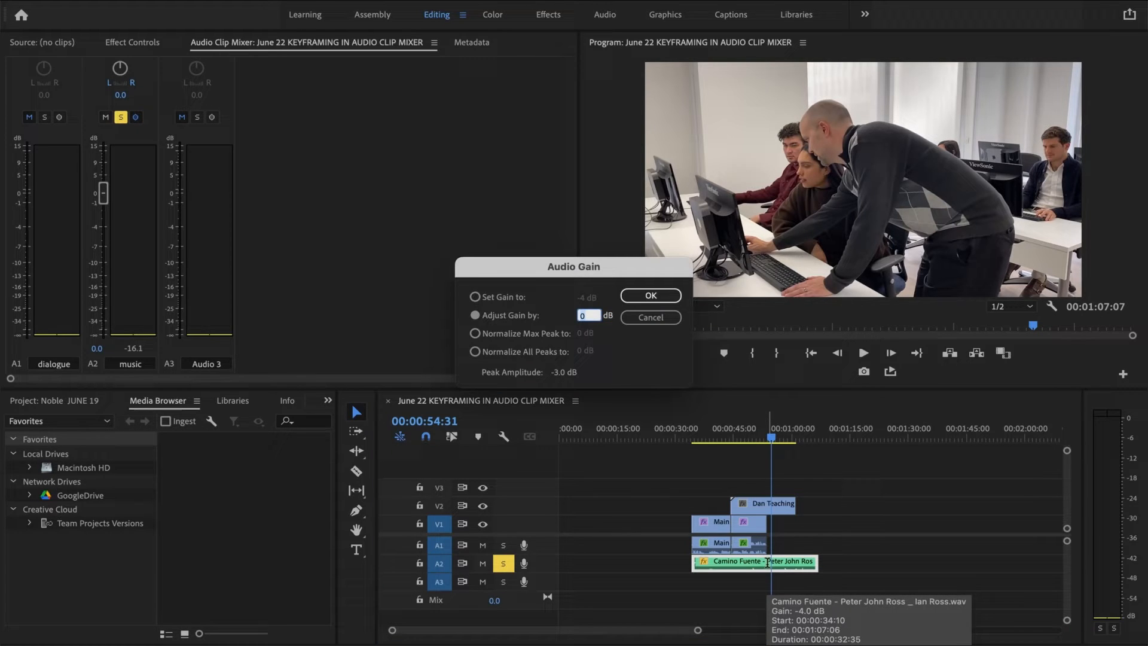
Normalize the music clip's maximum peak in Audio Gain and replay it around 42 seconds.
left_click(475, 337)
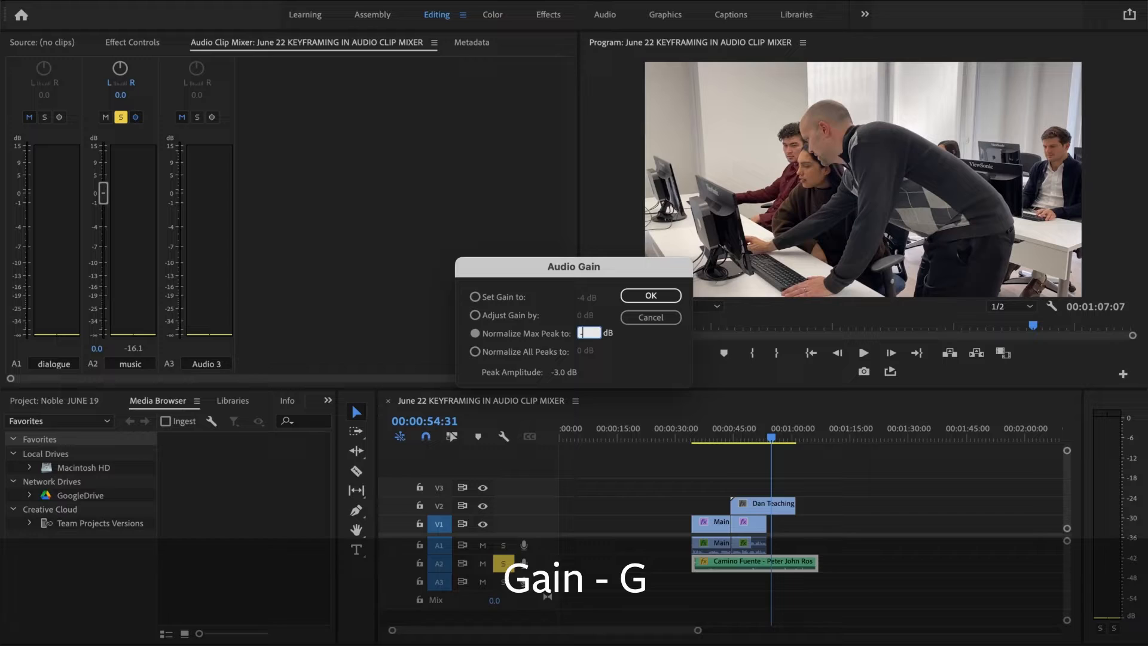
left_click(648, 294)
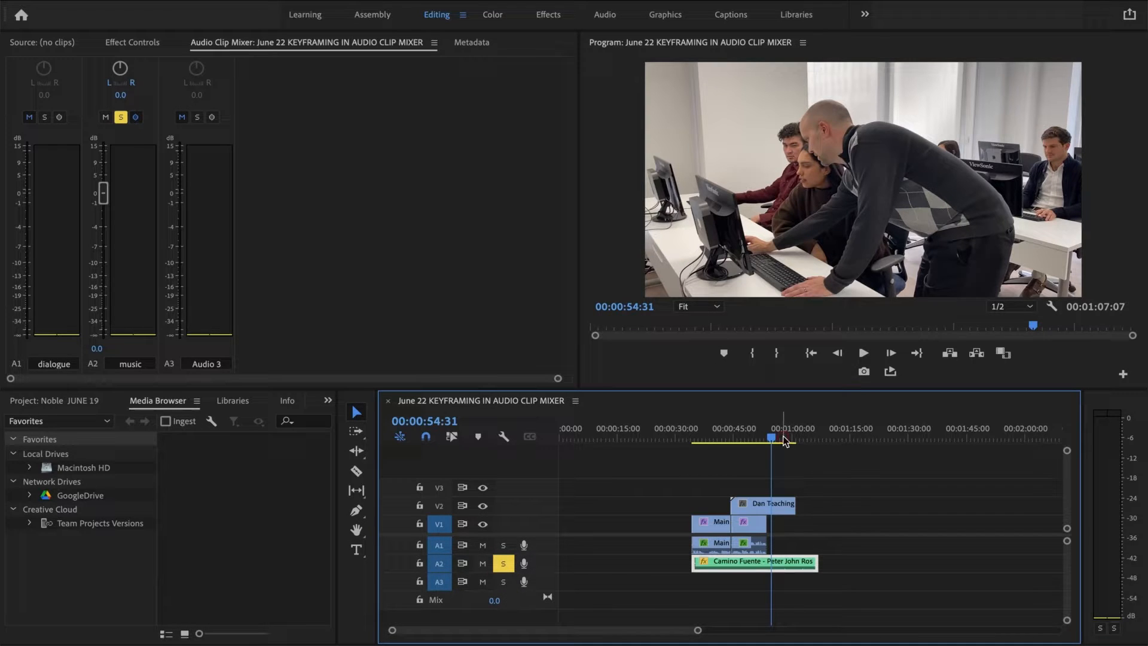
left_click(862, 352)
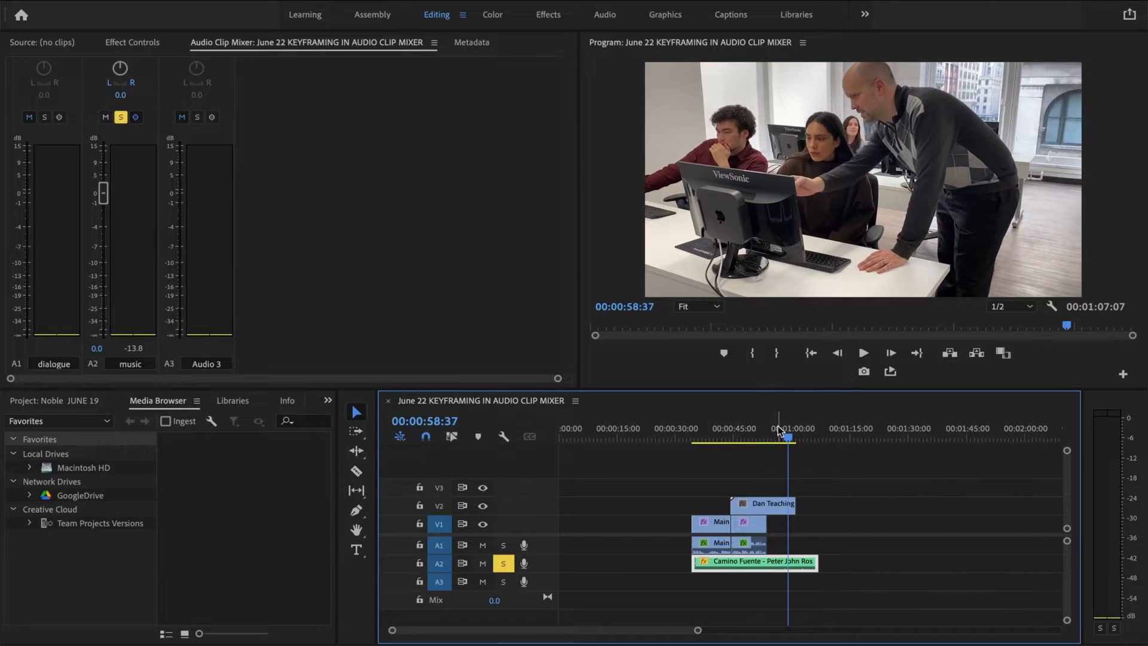
left_click(862, 353)
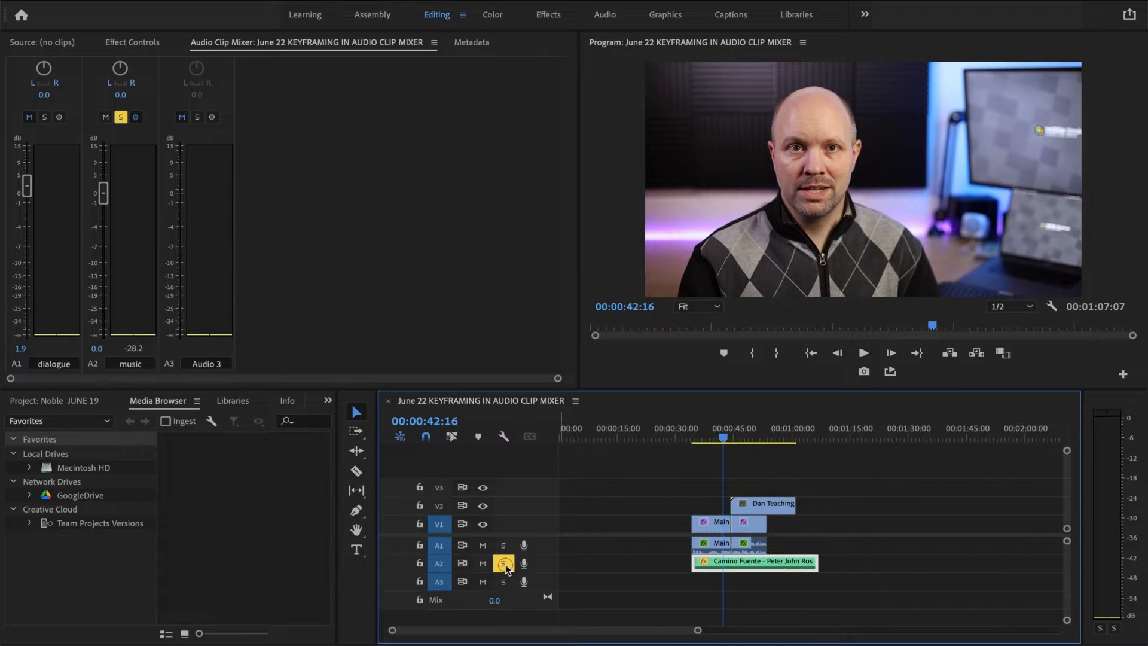
Unsolo the music track so dialogue and music play together.
left_click(504, 563)
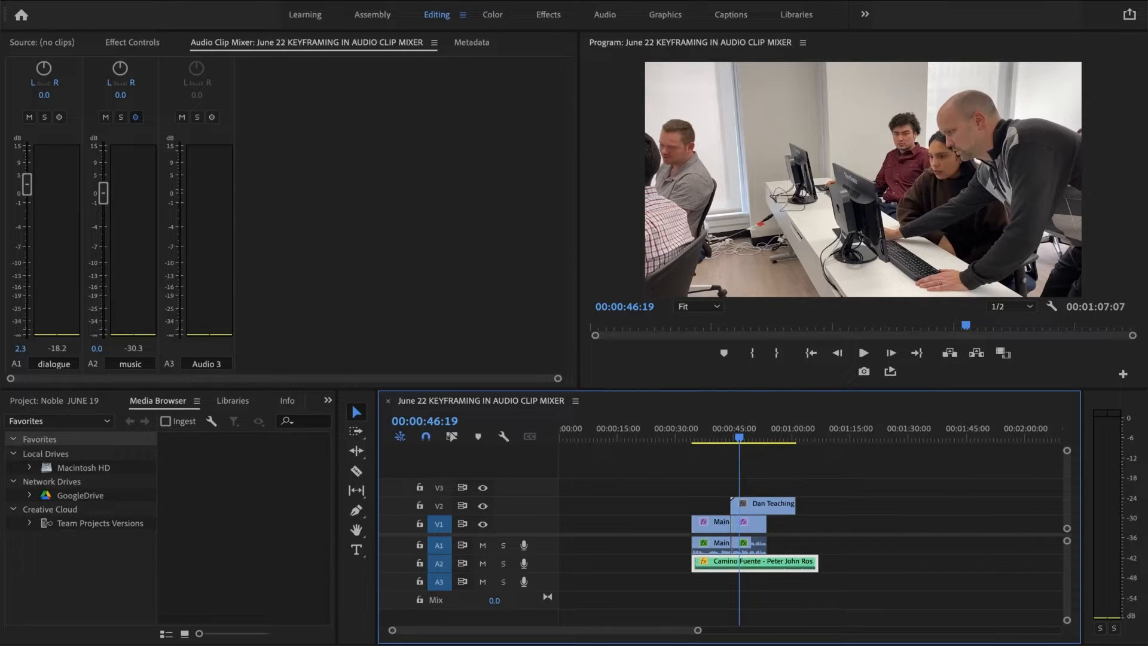
left_click(433, 42)
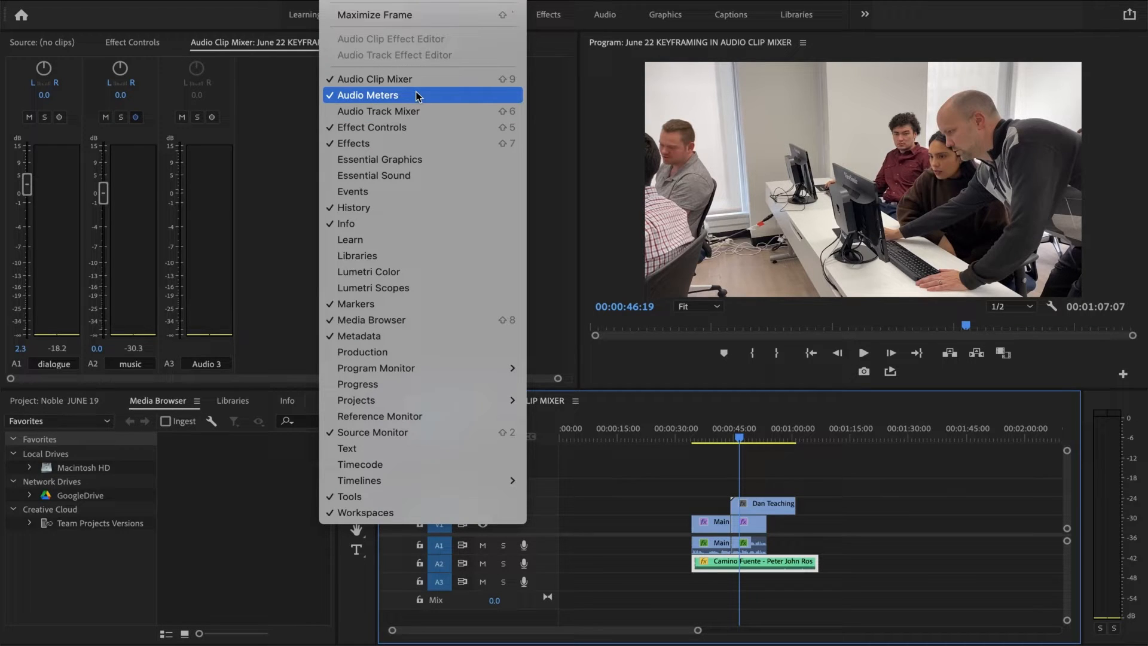
mouse_move(456, 101)
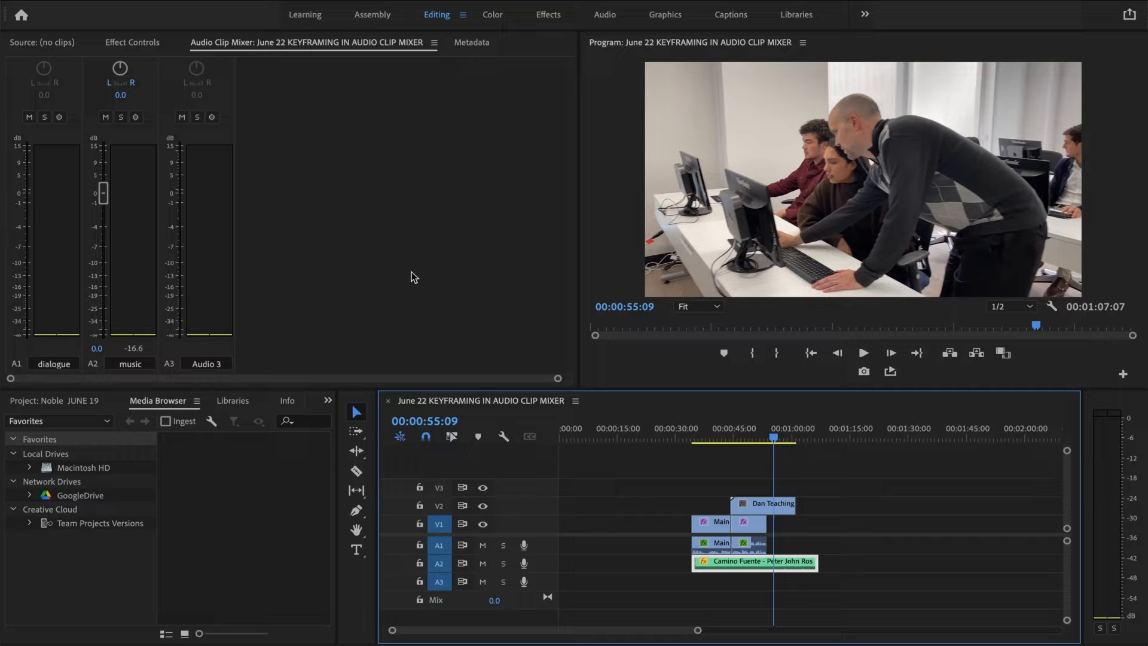
Lower the music fader to about -7 dB and play the combined mix.
left_click_drag(103, 192, 103, 244)
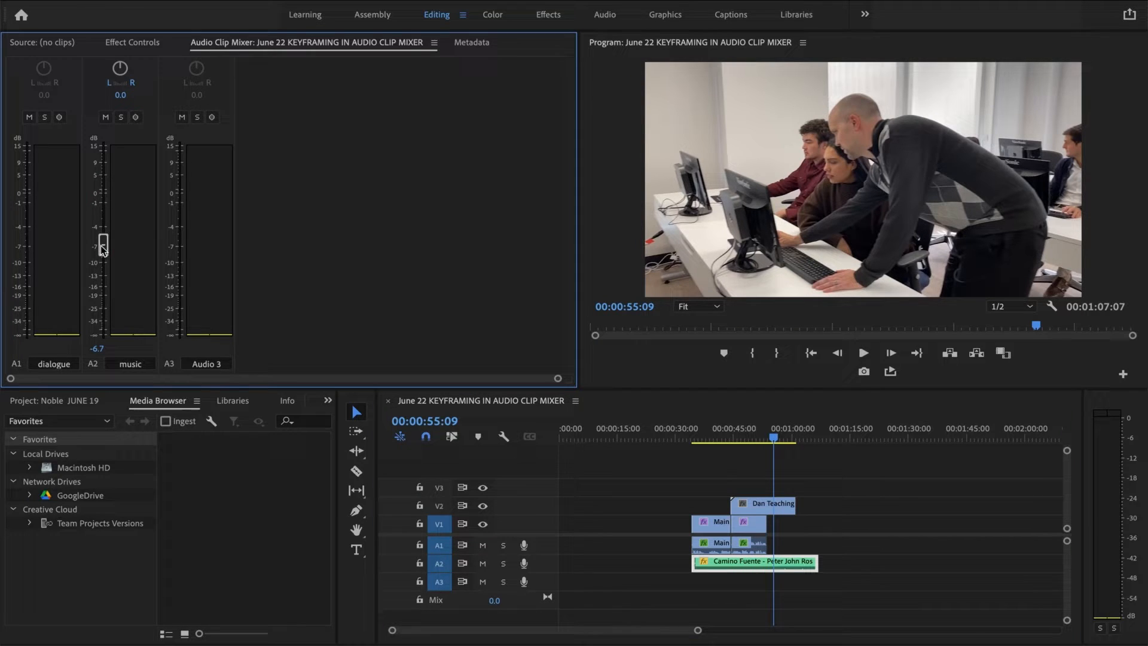
left_click(862, 353)
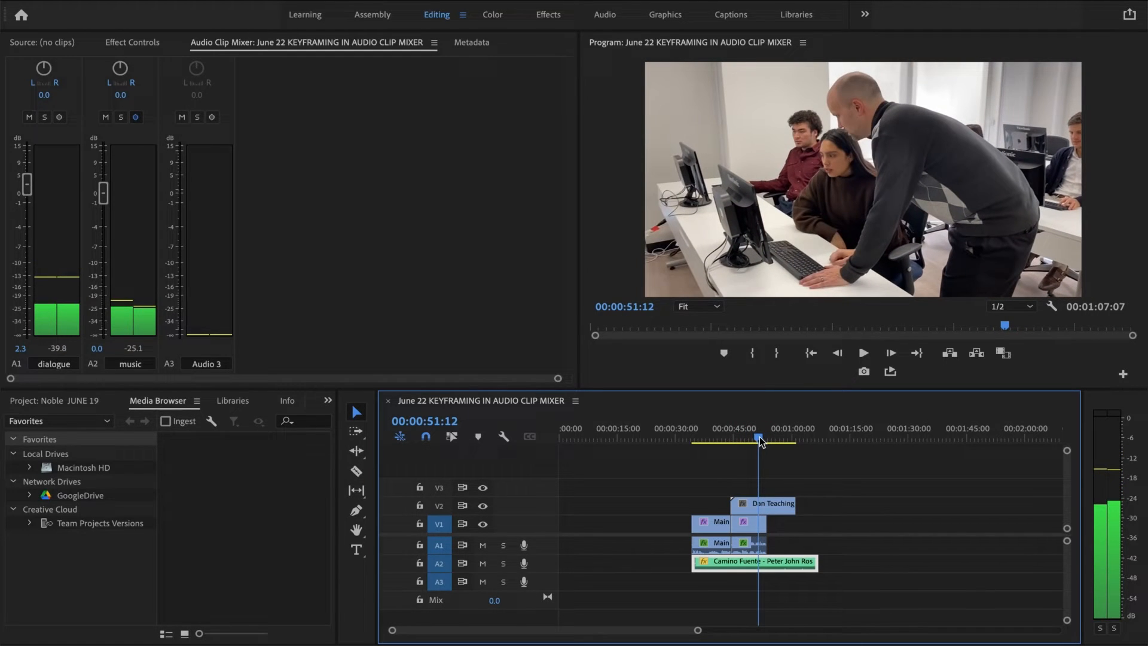
mouse_move(135, 117)
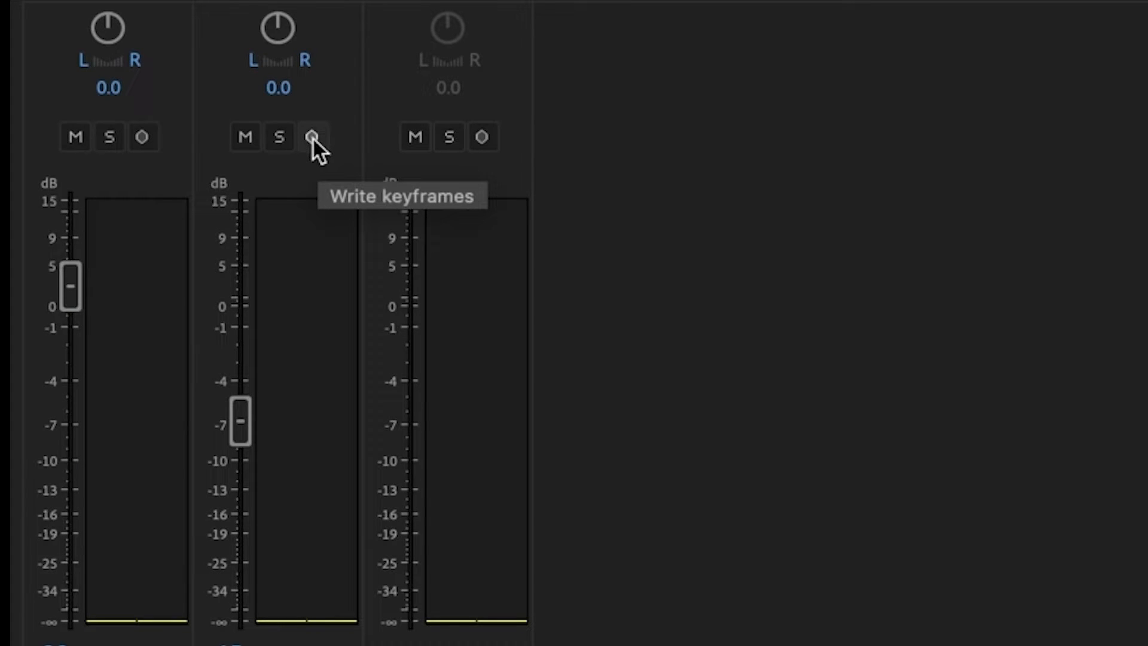
Arm Write Keyframes on the music track and ride its fader live during playback.
left_click(312, 136)
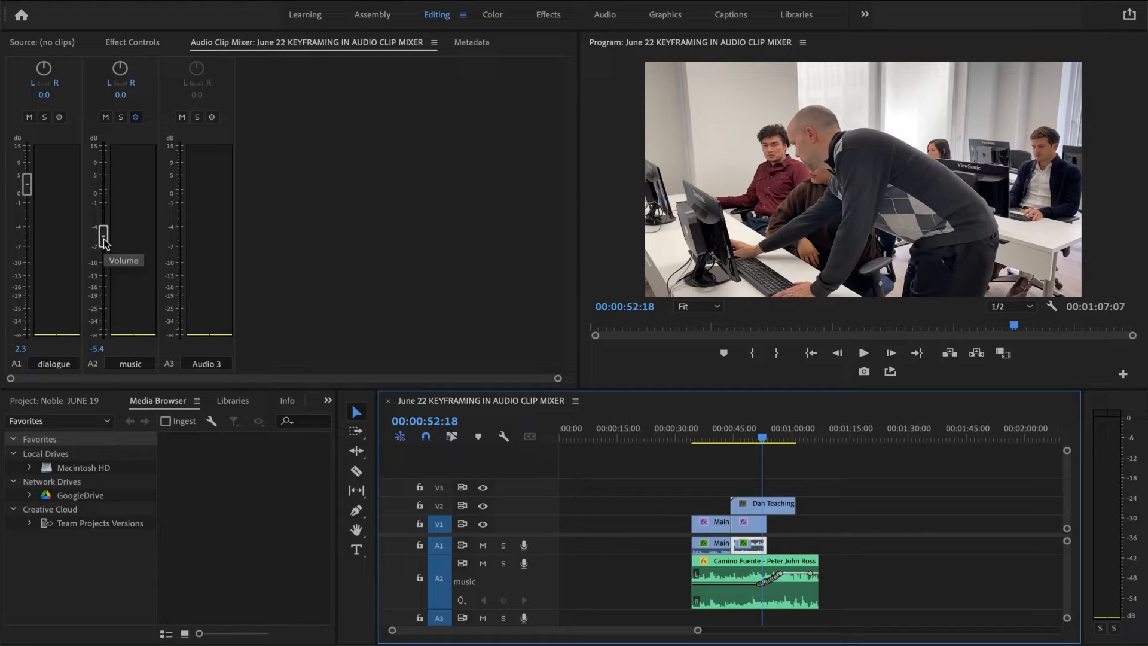
left_click(862, 351)
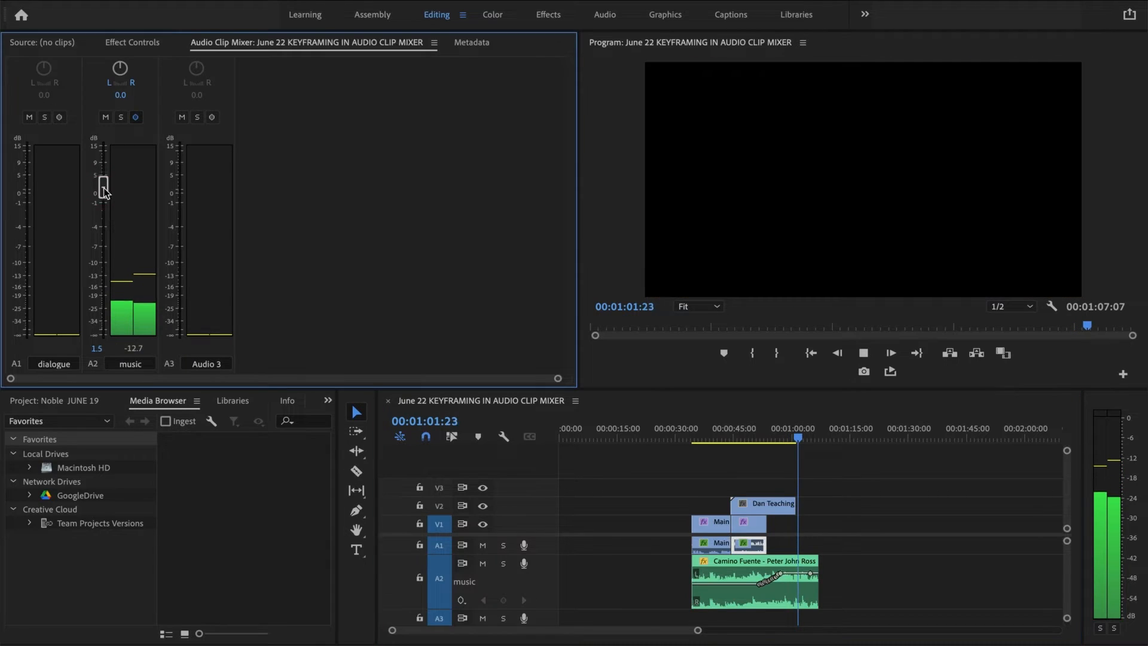
left_click_drag(103, 183, 103, 303)
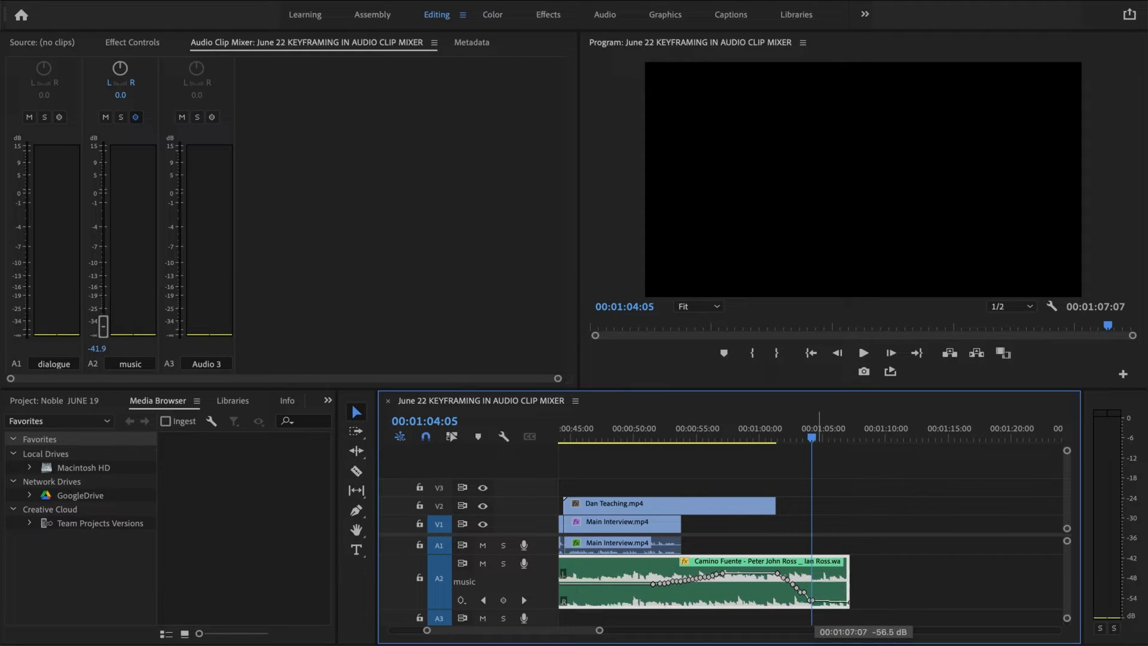
Stop playback after fading the music out and head toward the audio preferences.
left_click(826, 432)
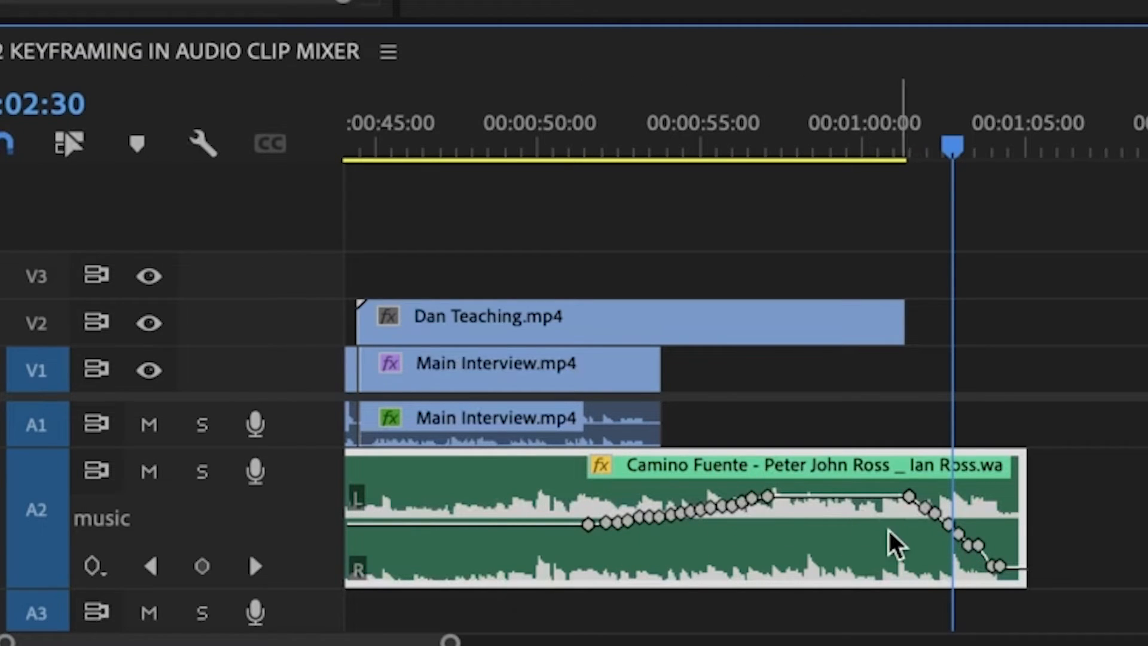
left_click(172, 33)
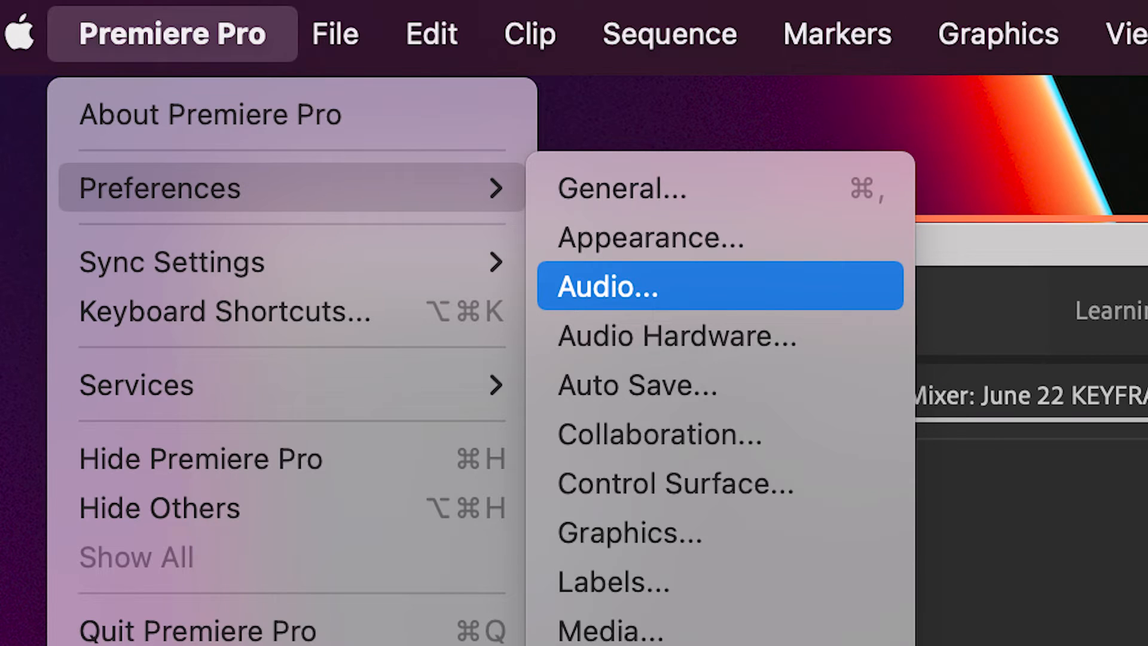
Set the audio preference Minimum time keyframe thinning to 60 milliseconds.
left_click(607, 285)
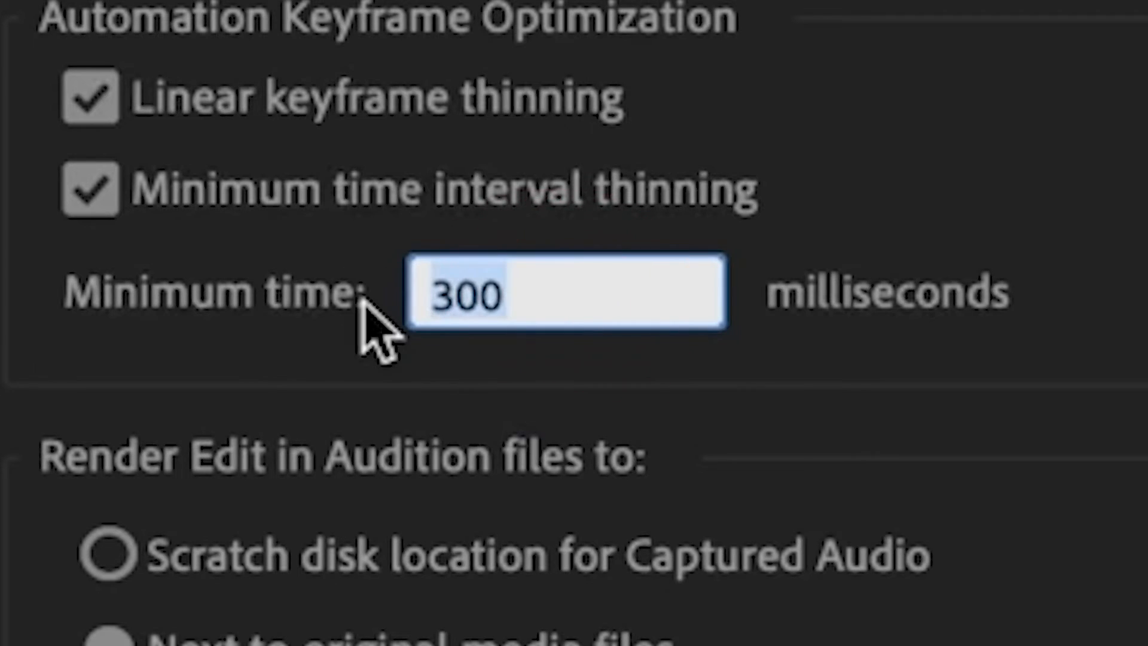
type("60")
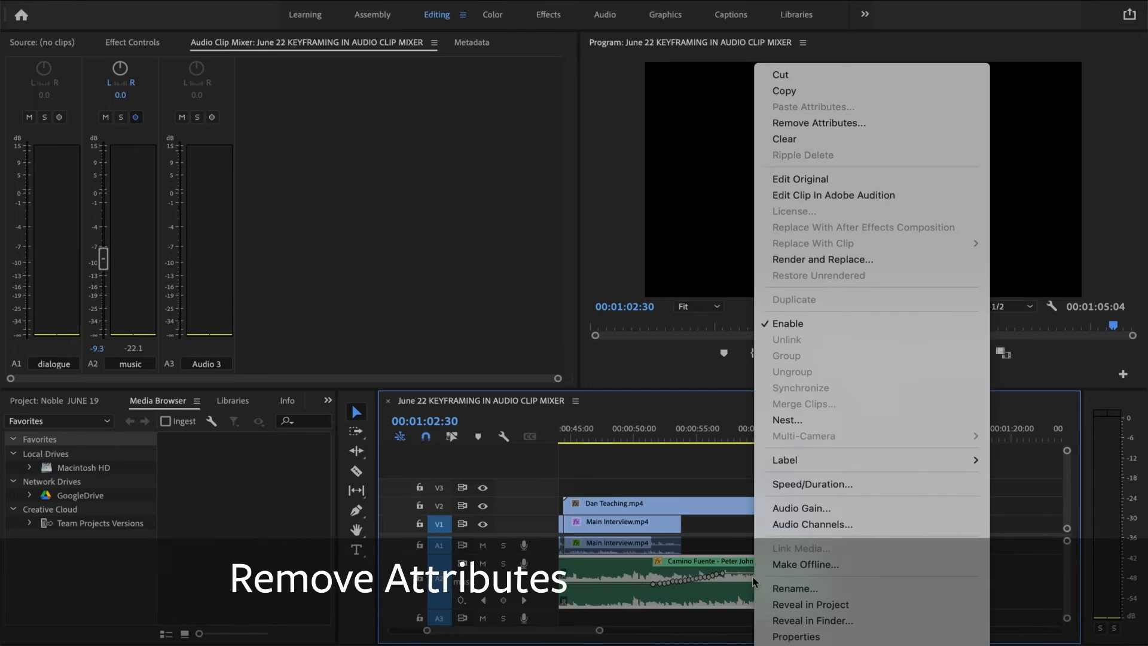
Remove the music clip's Volume attributes, clearing its recorded keyframes, and return to about 56 seconds.
left_click(818, 122)
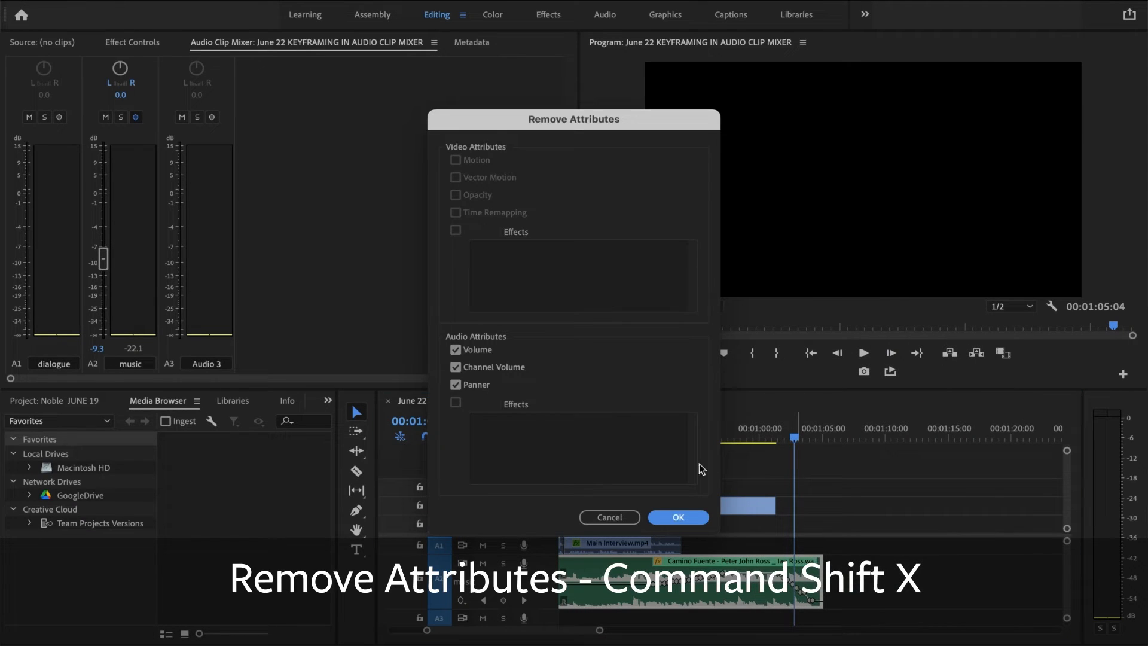
left_click(677, 516)
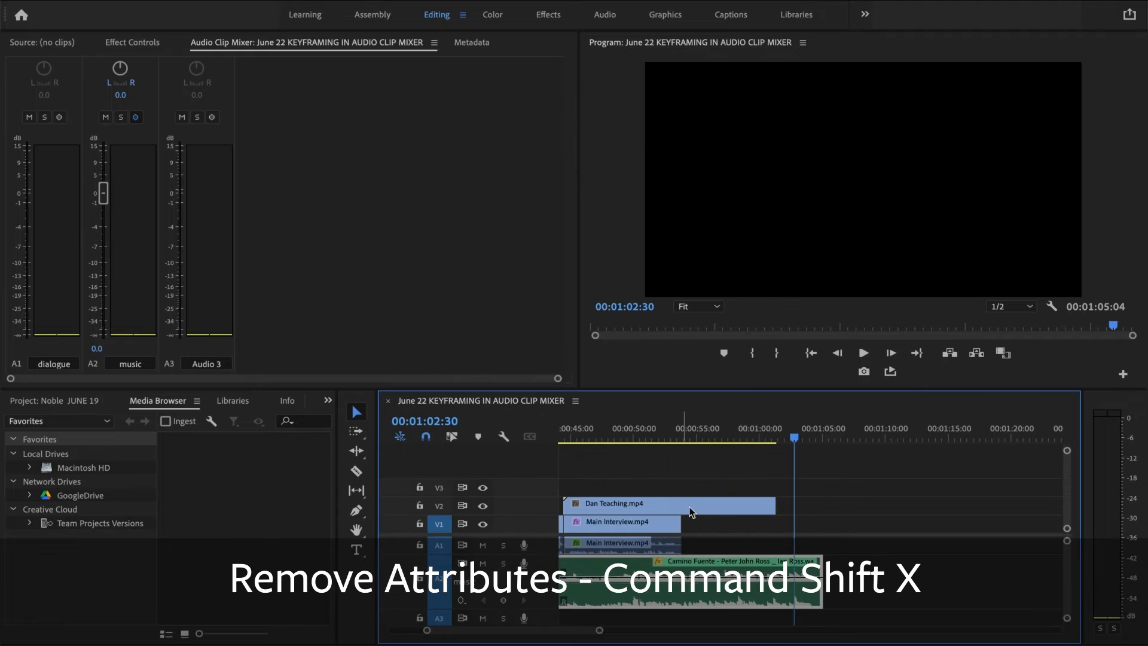
left_click(717, 428)
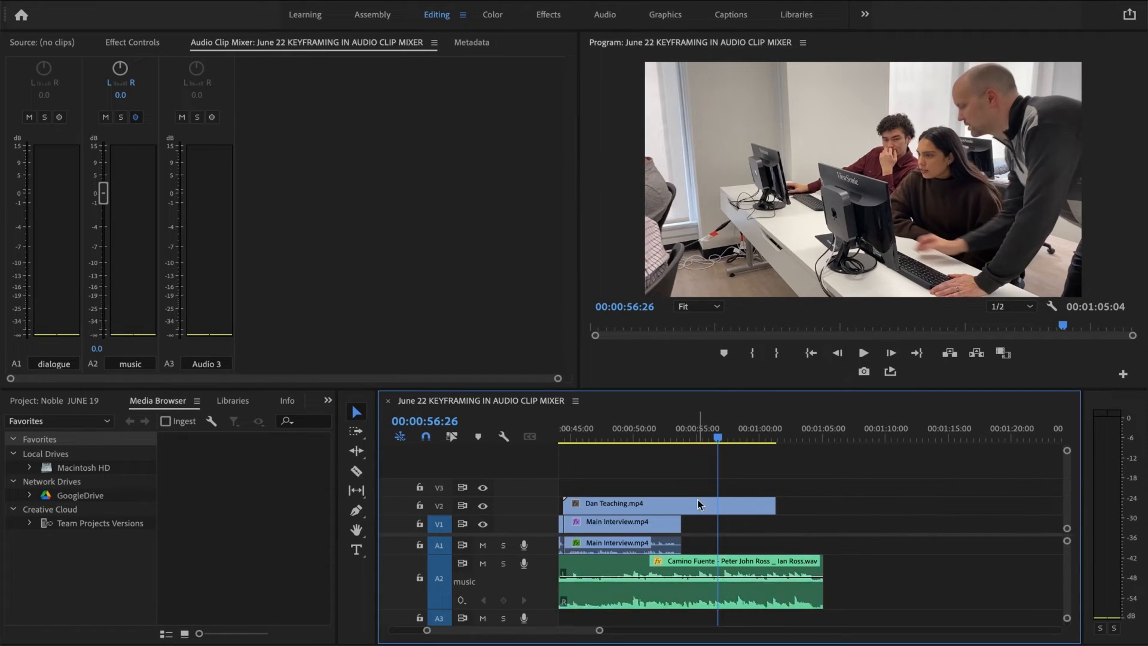
Pull the A2 music fader down to roughly -15 dB and play back to check it against the 2.3 dB dialogue.
left_click_drag(104, 196, 104, 191)
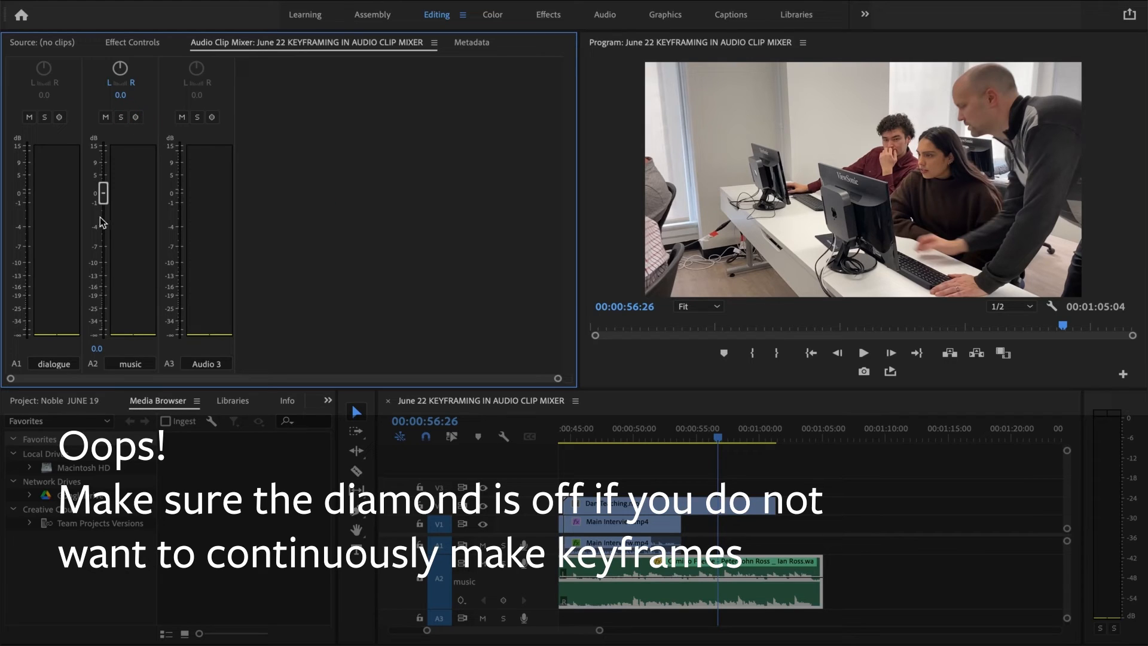
left_click_drag(102, 193, 103, 262)
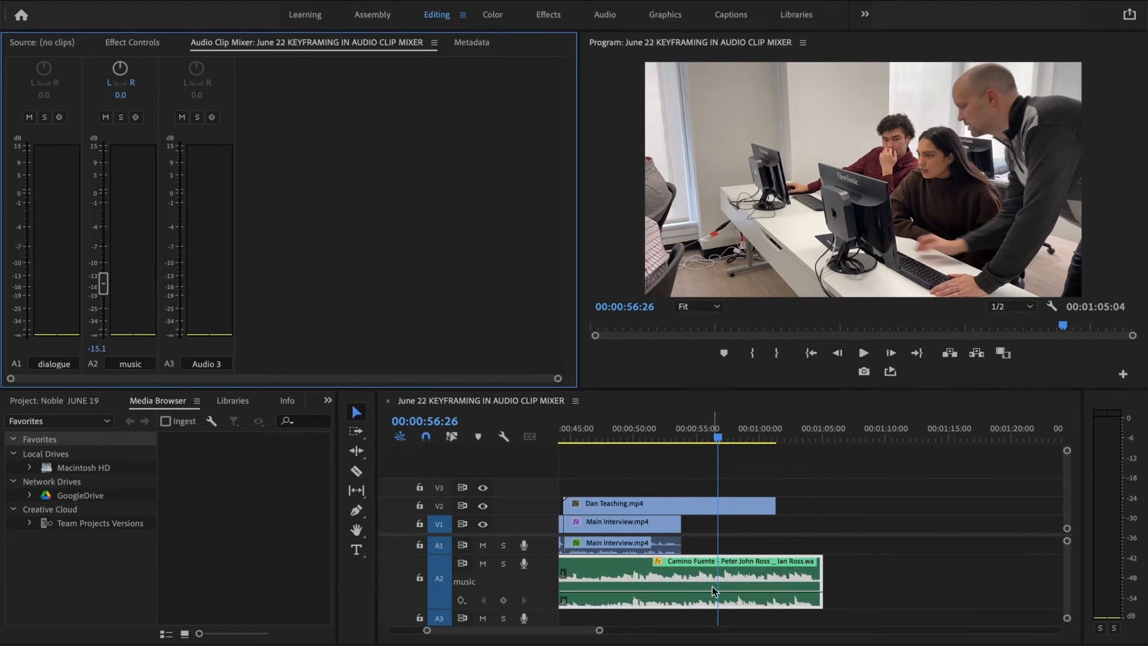
left_click(862, 352)
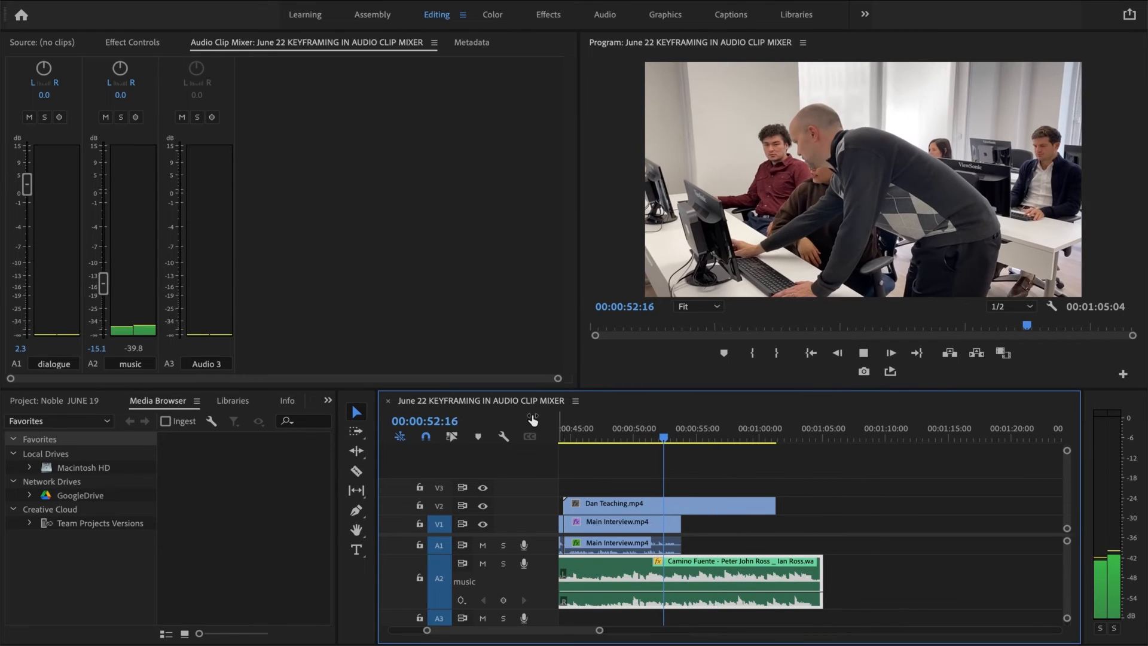
left_click(647, 438)
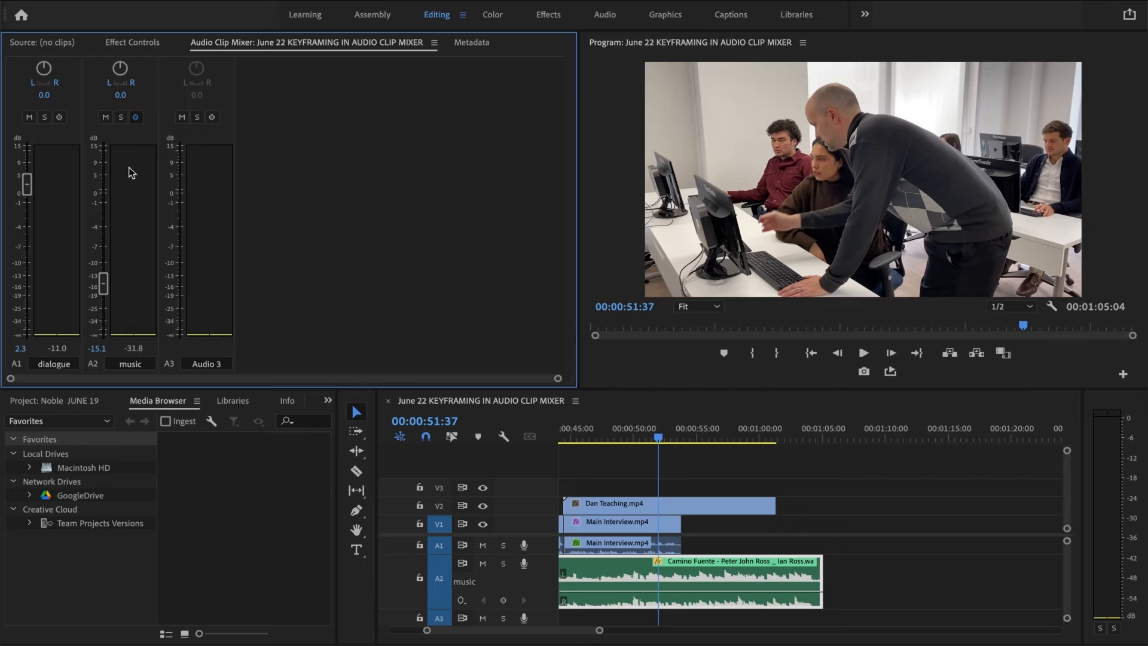
left_click(863, 352)
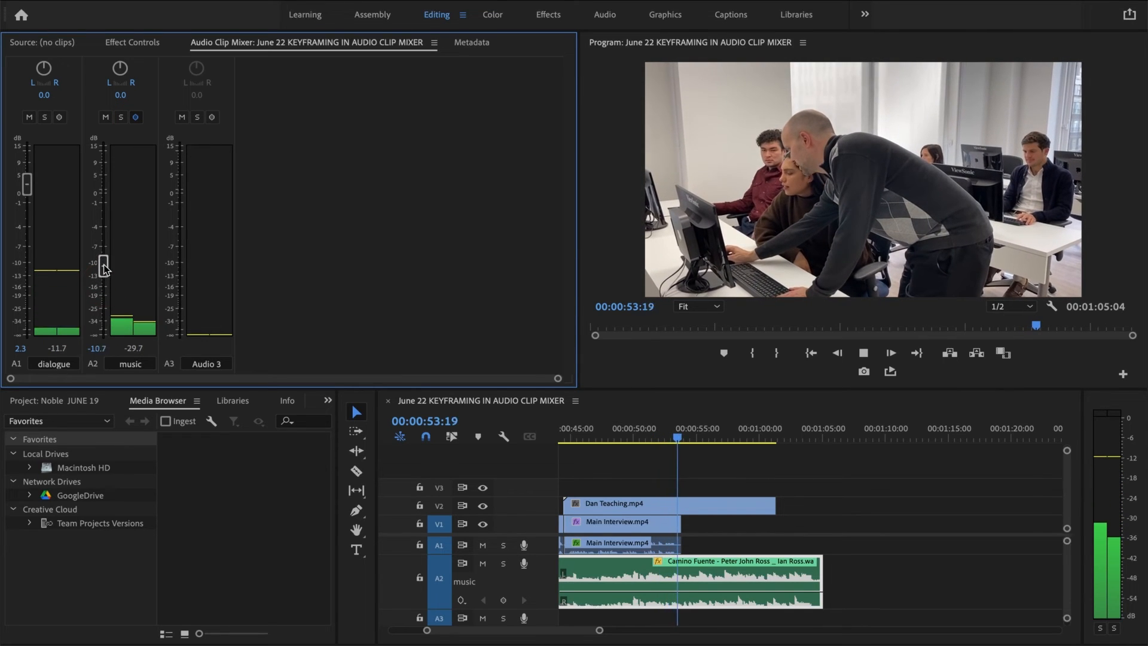